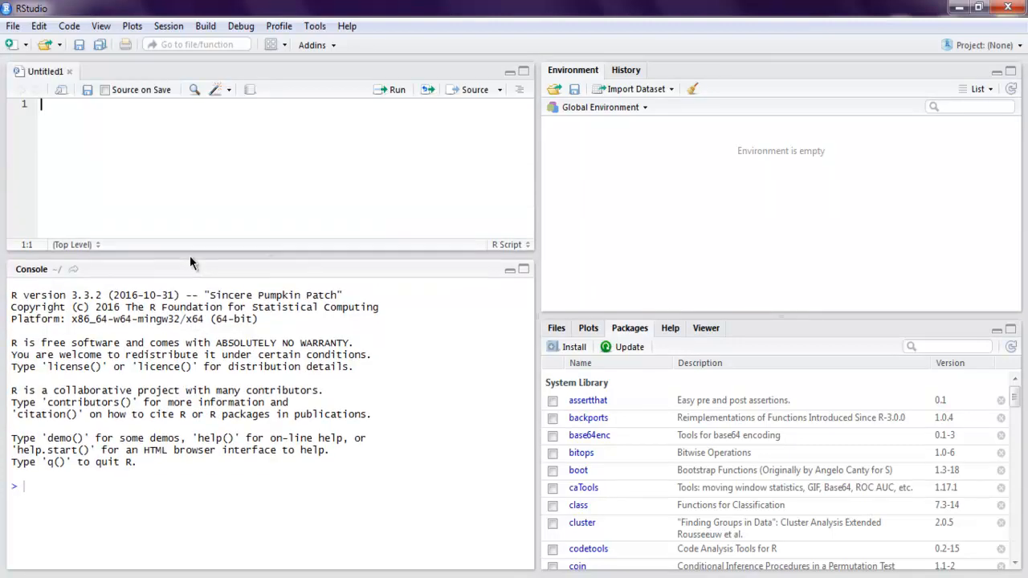
Define the age vector as c(10,20,30).
text(age <-)
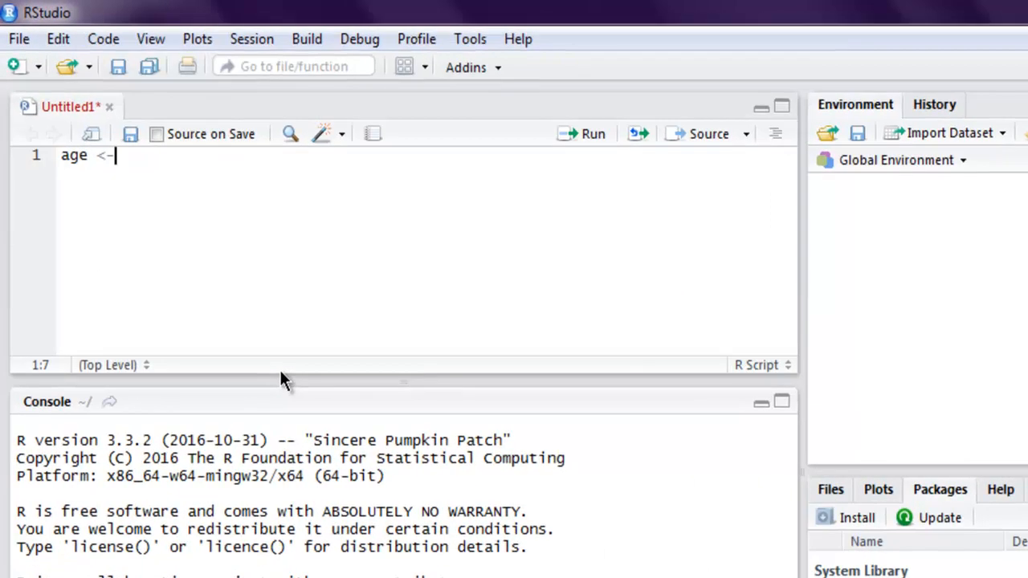
text(c(10)
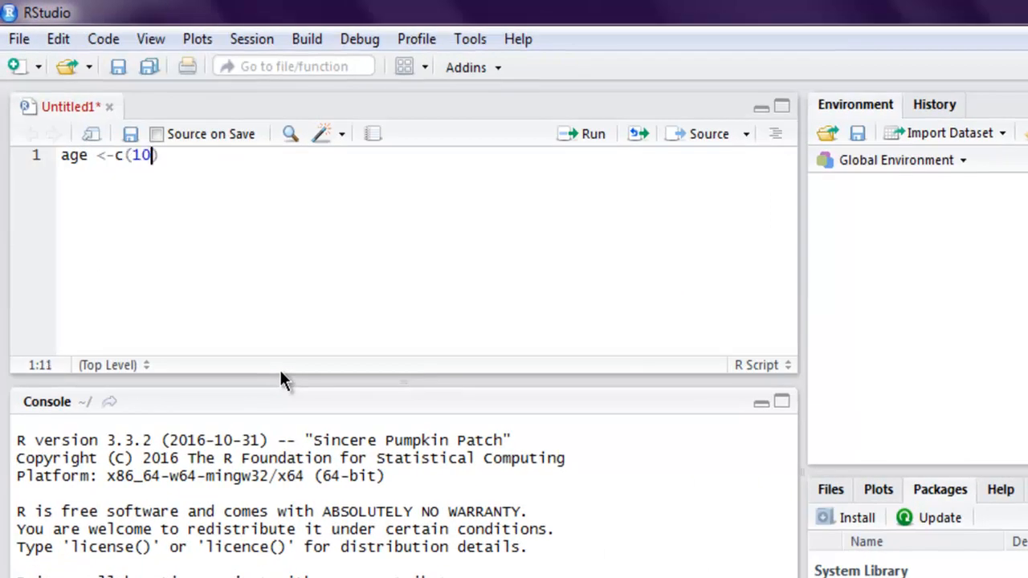
text(,20,30)
text(weig)
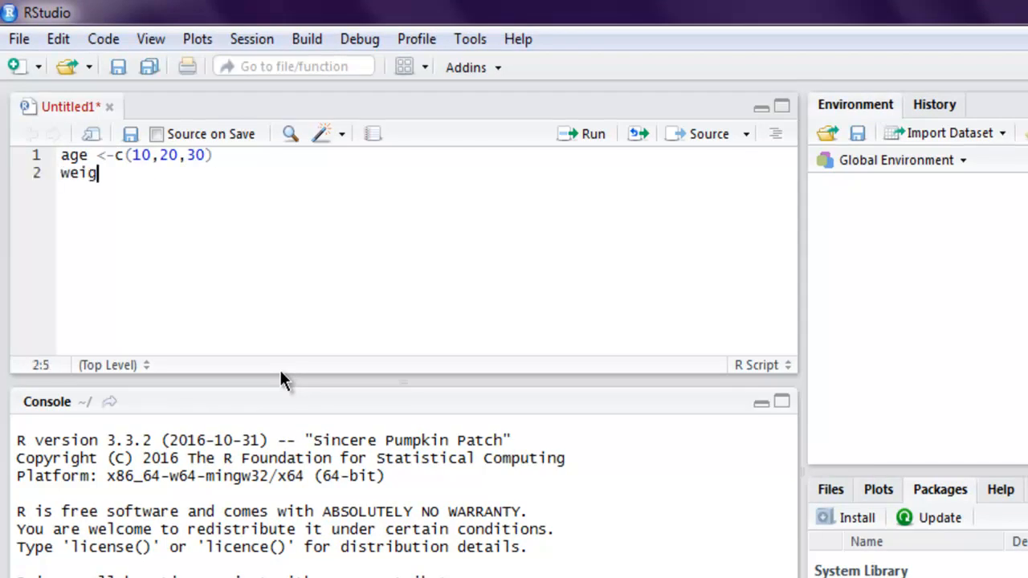
Define the weight vector as c(22,23,24) on the next line.
text(ht<-c()
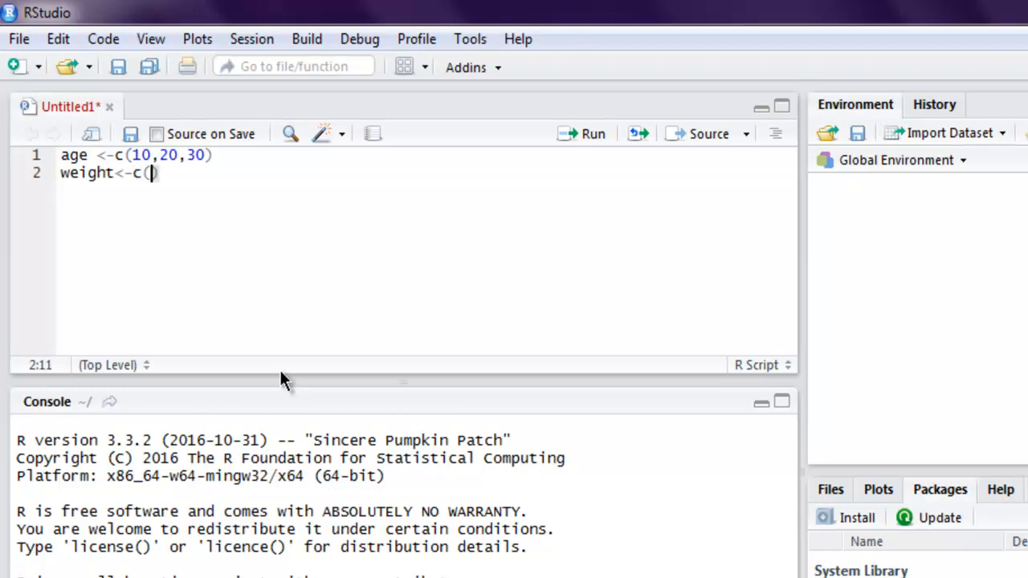
text(22,)
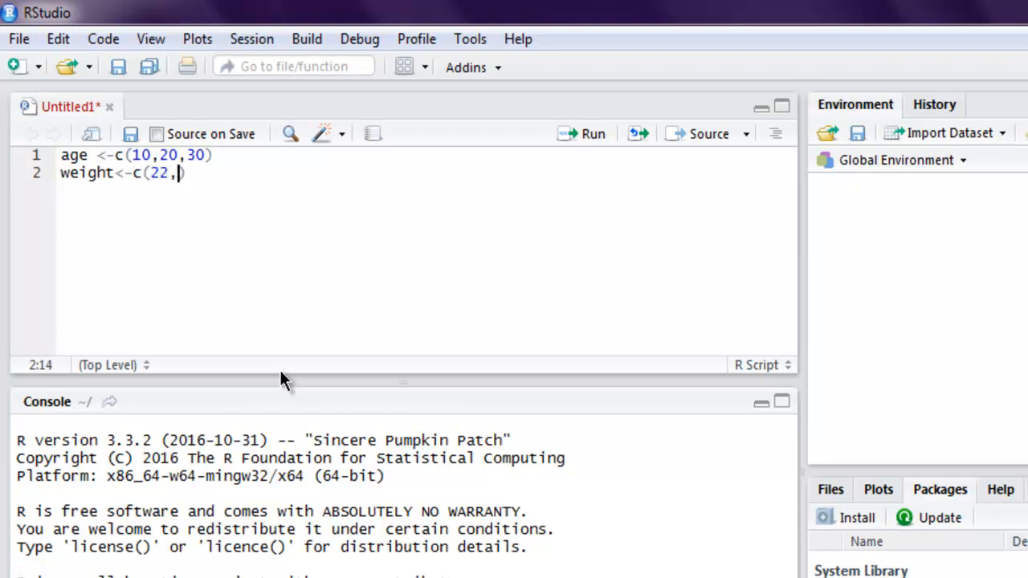
text(23,24))
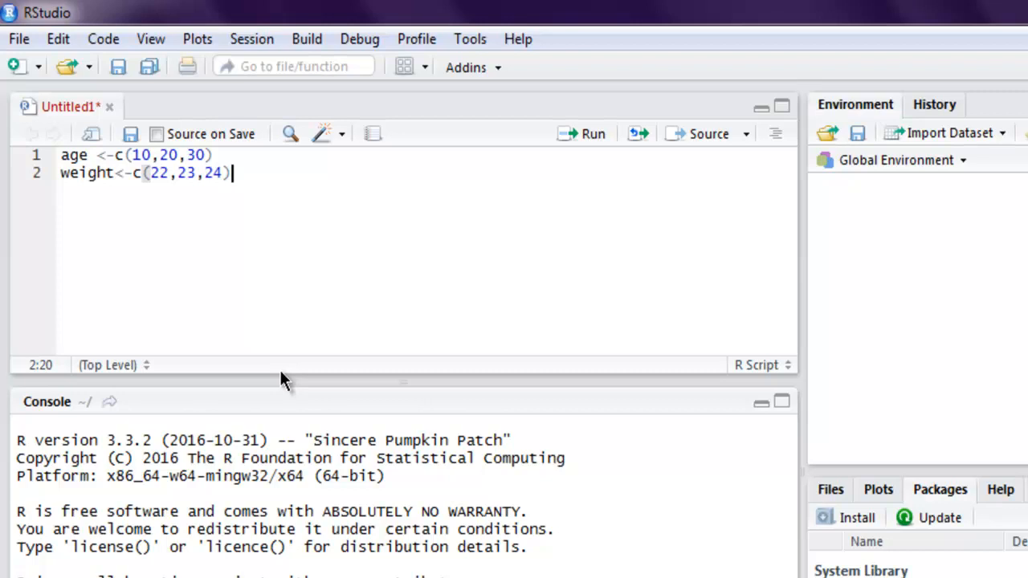
key(Return)
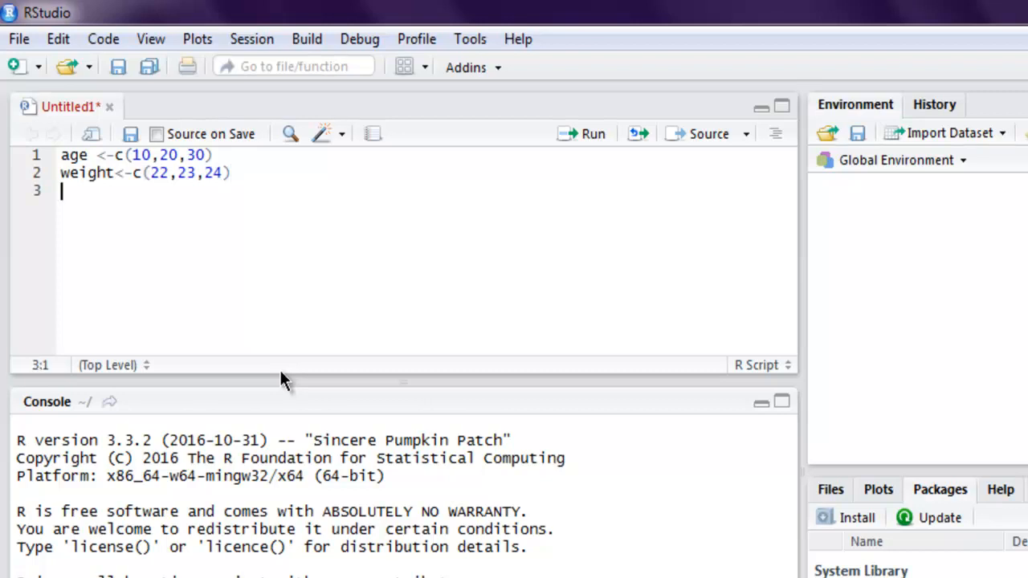
Add a line assigning 34 to the second element, age[2].
text(age)
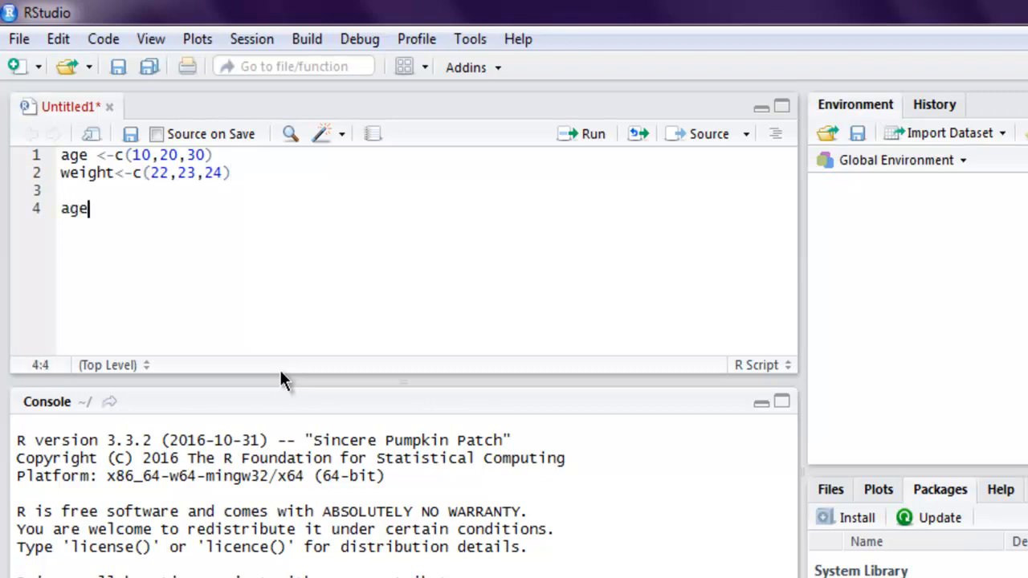
text([])
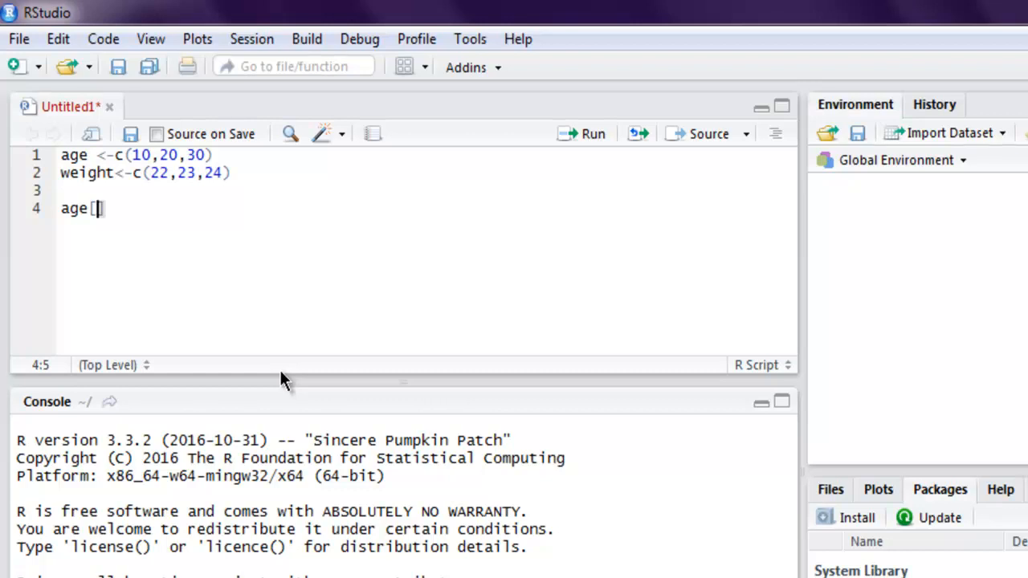
text(2)
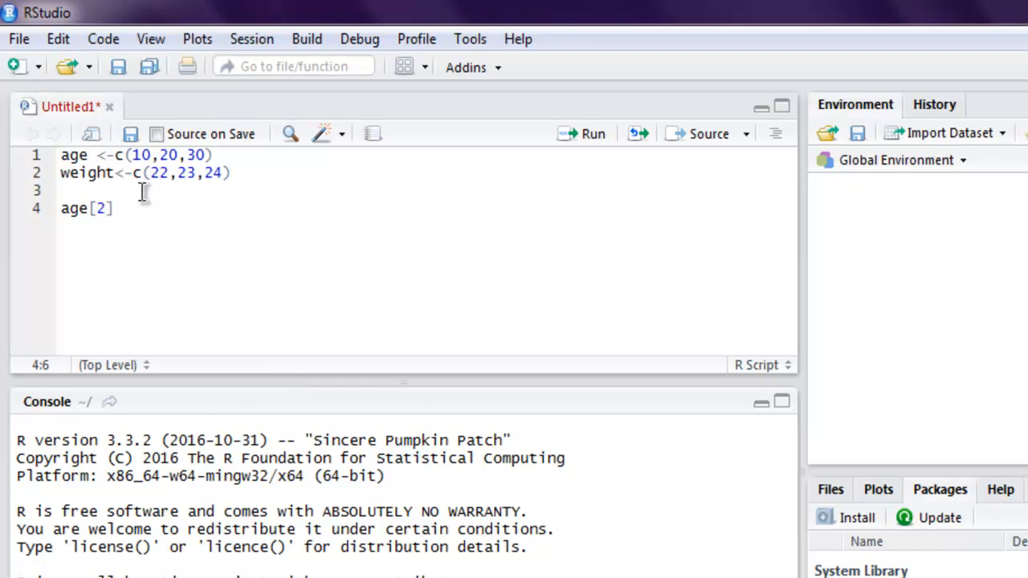
click(170, 155)
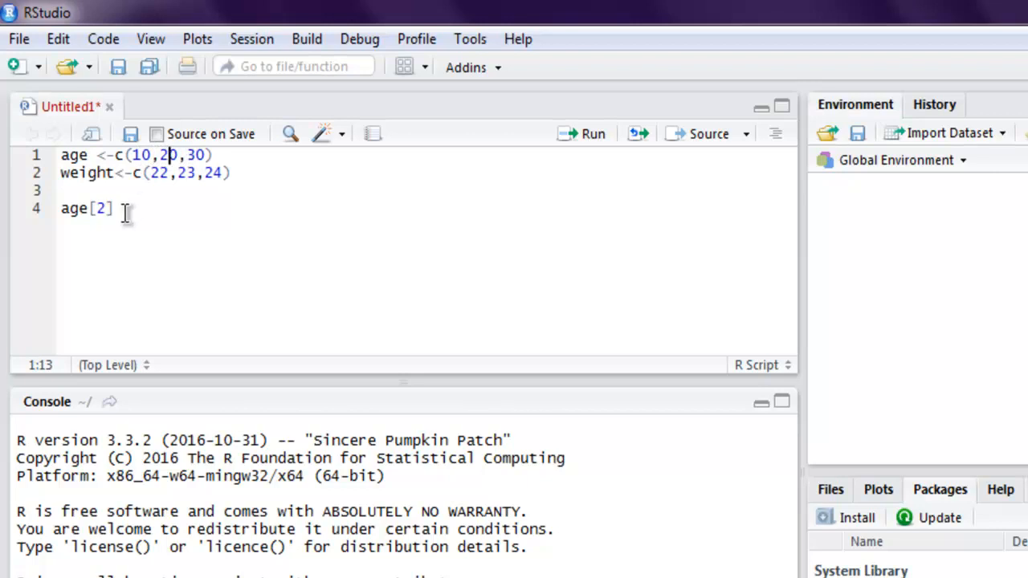
text(<-)
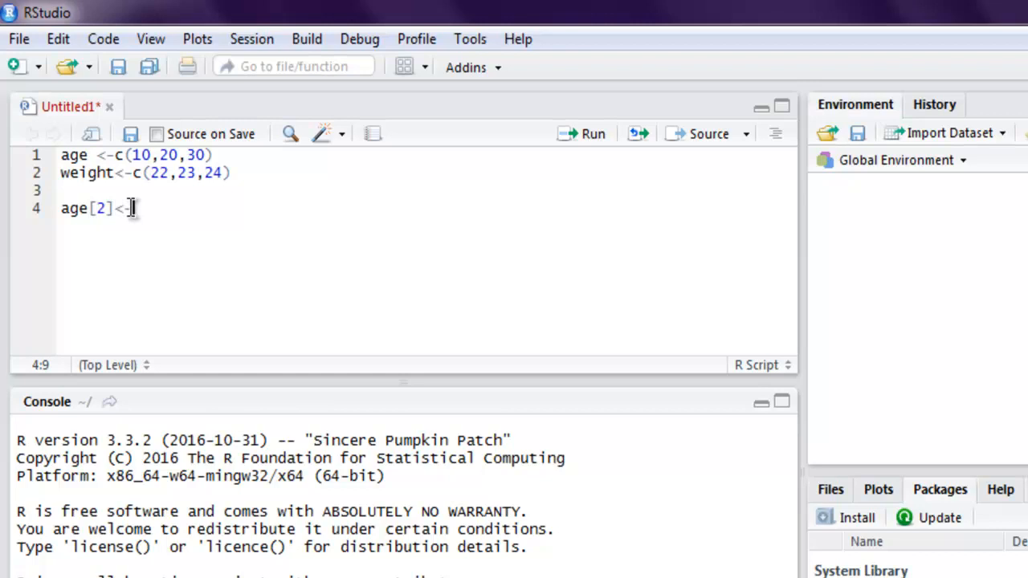
text(34)
text(wei)
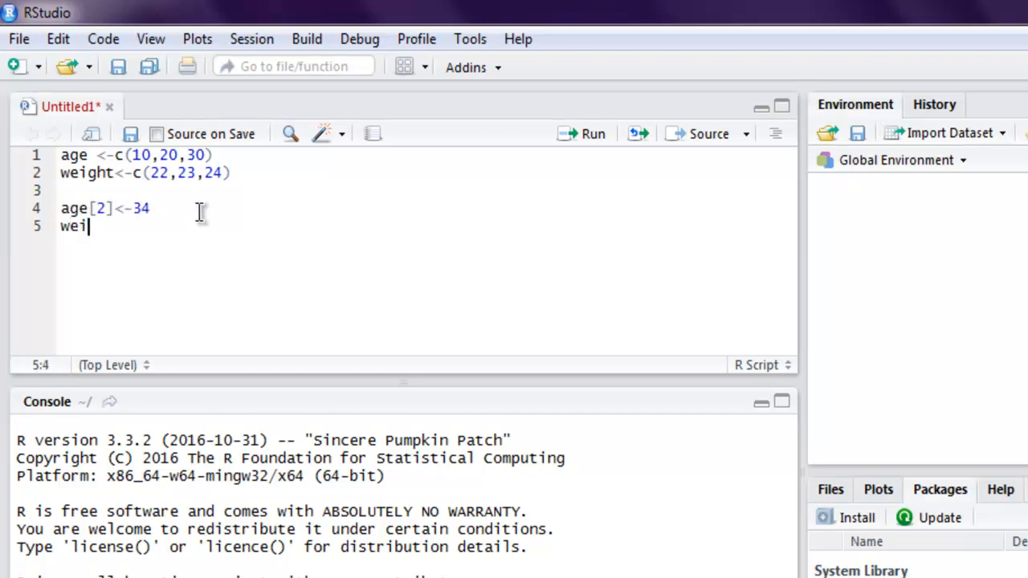
Add a line assigning 21 to the first element, weight[1].
text(ght<-)
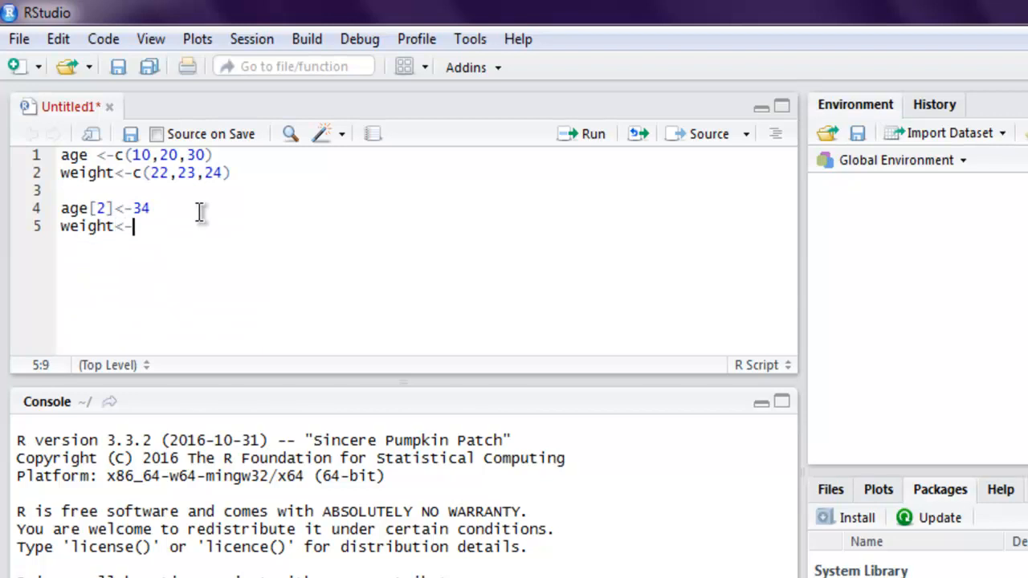
key(BackSpace)
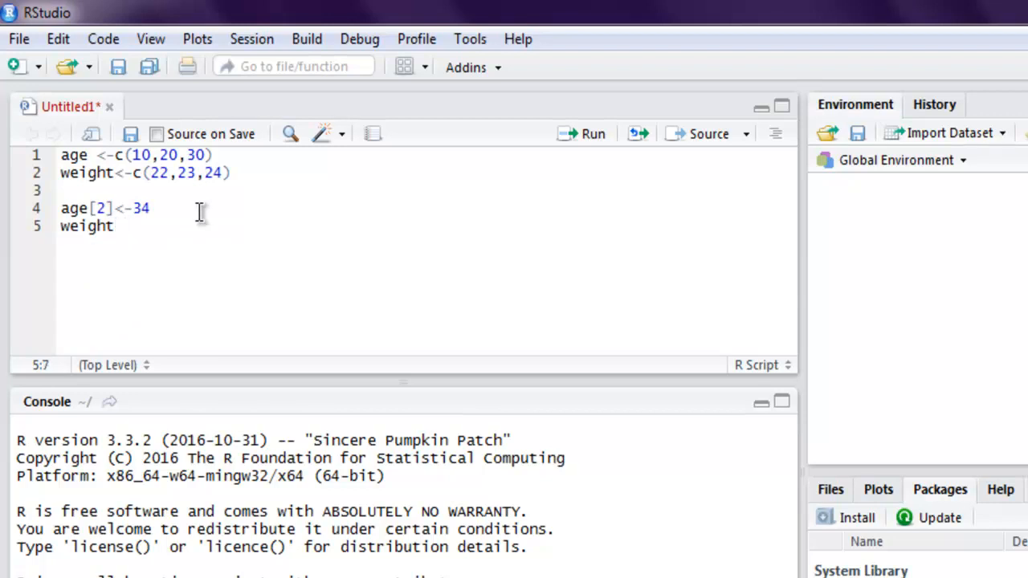
text([1])
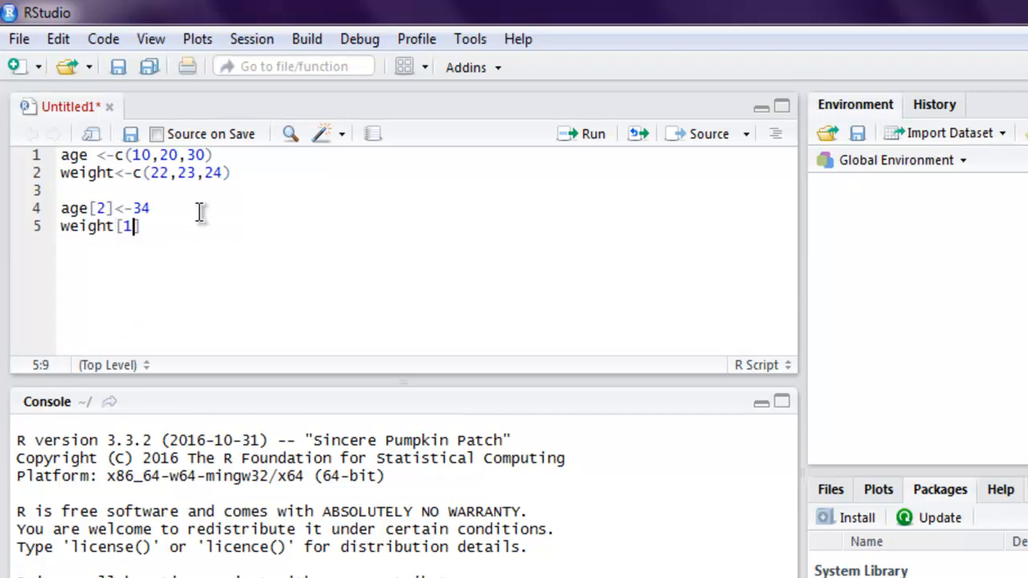
text(]<-)
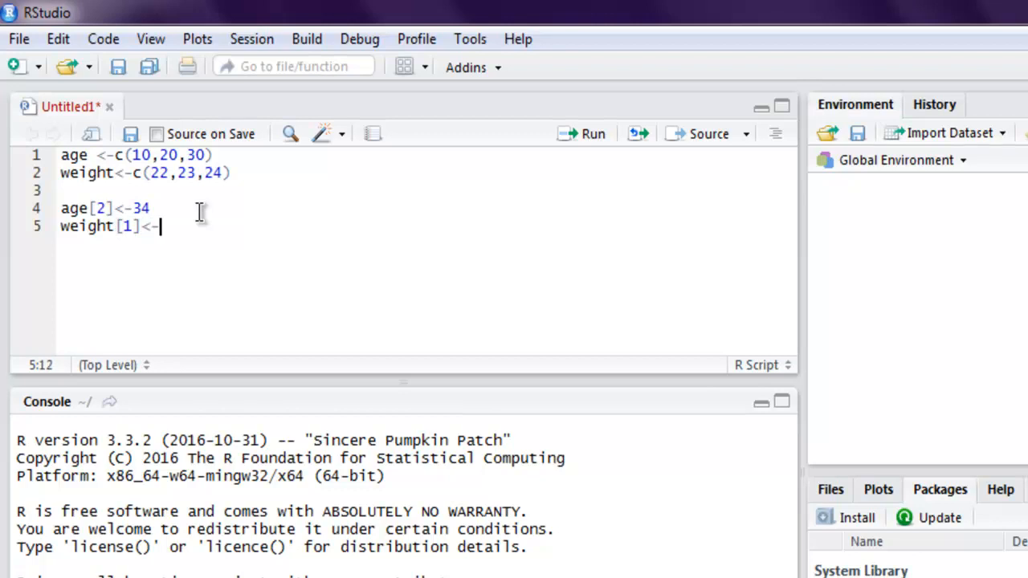
text(21)
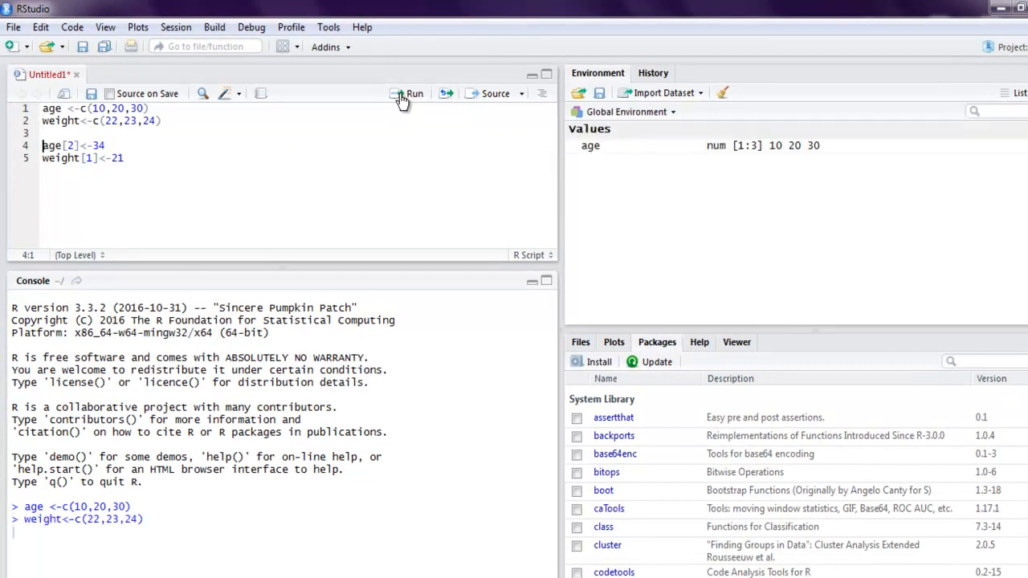
click(410, 93)
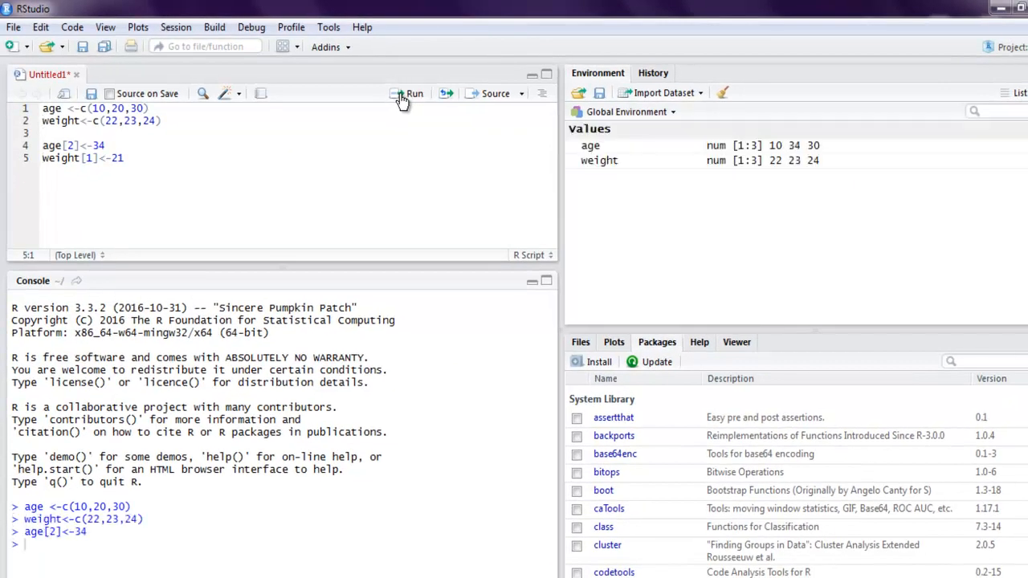
click(410, 93)
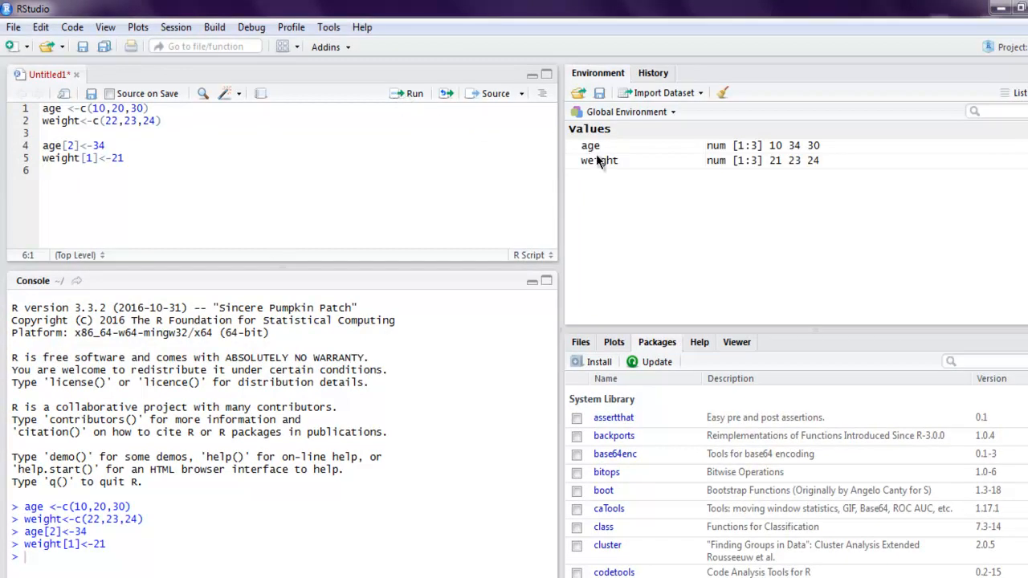
mouse_move(598, 144)
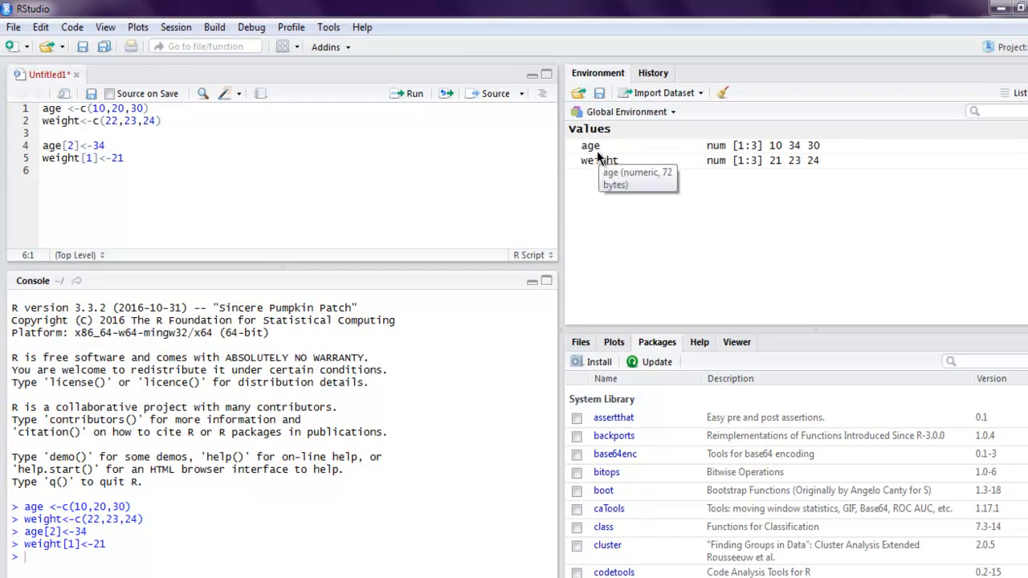
mouse_move(601, 161)
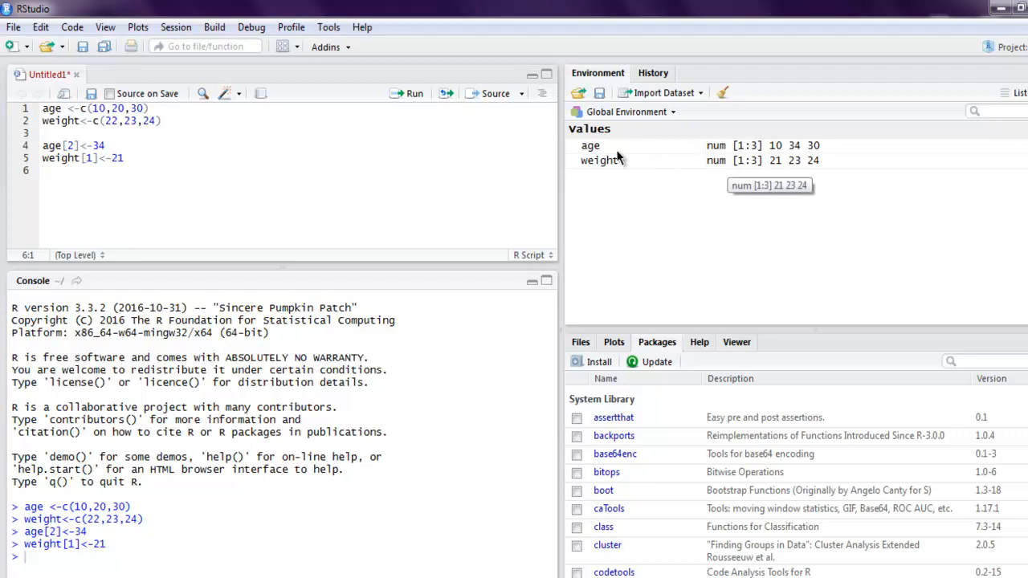
mouse_move(594, 148)
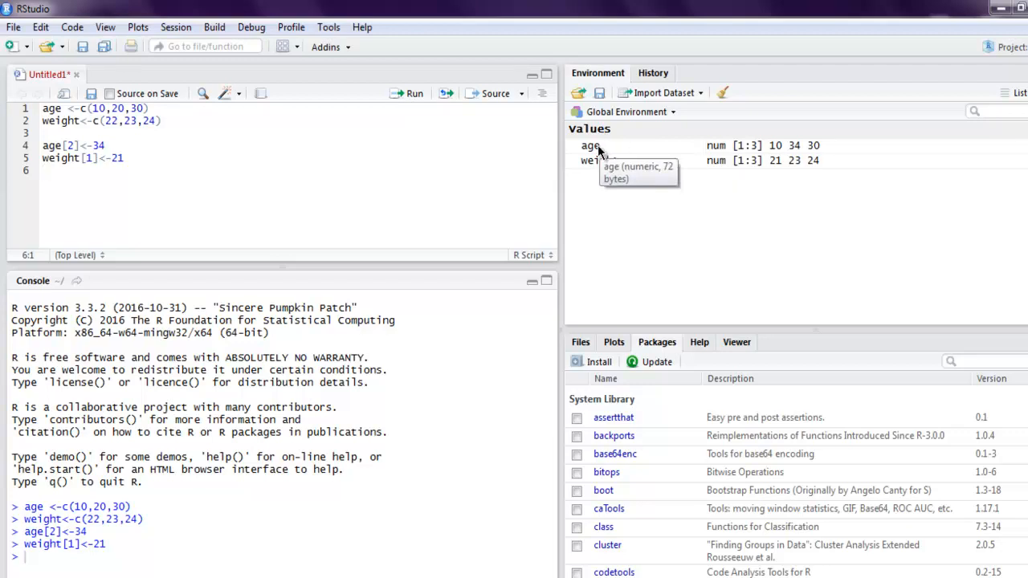
mouse_move(609, 151)
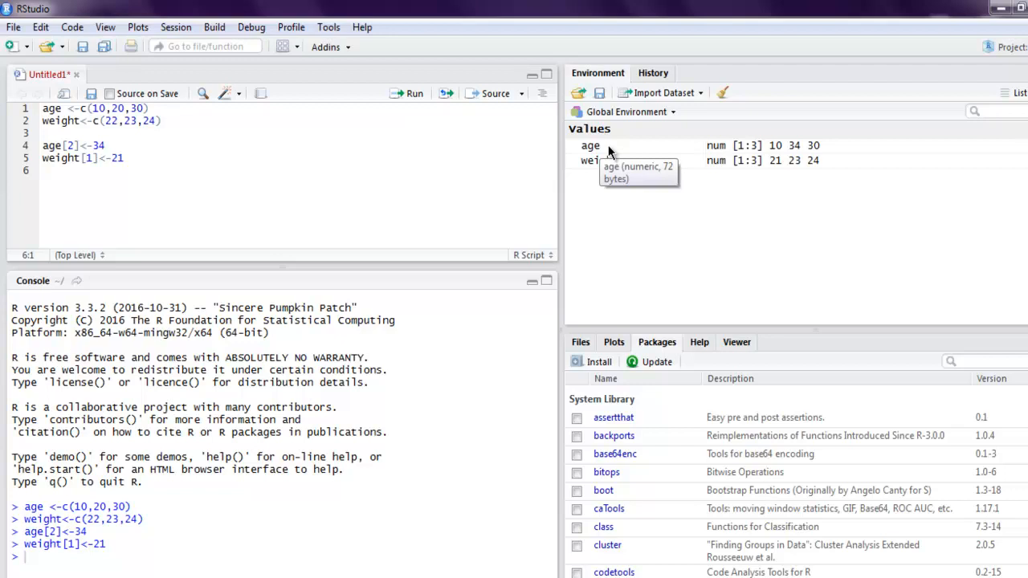
mouse_move(778, 160)
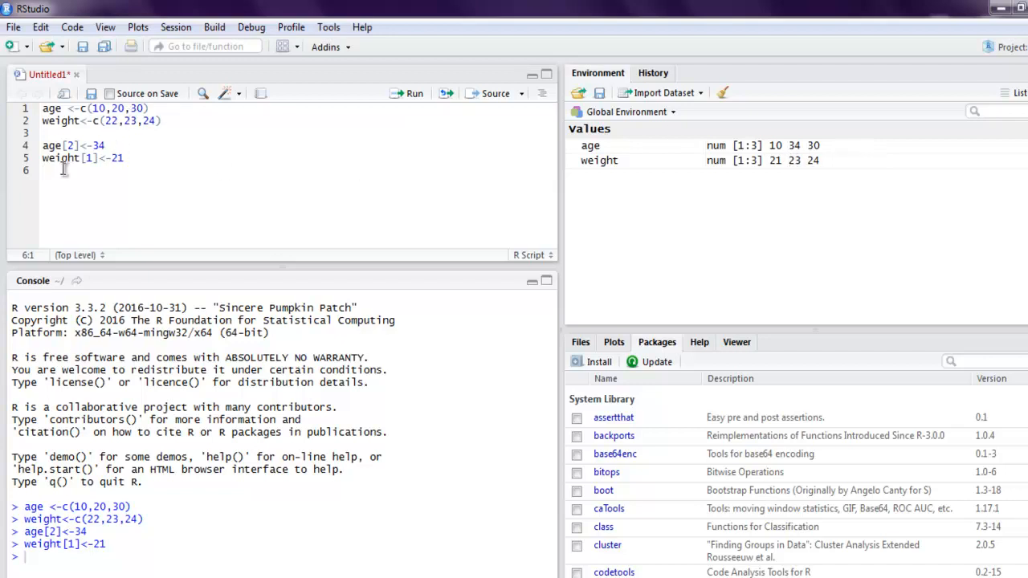
mouse_move(773, 175)
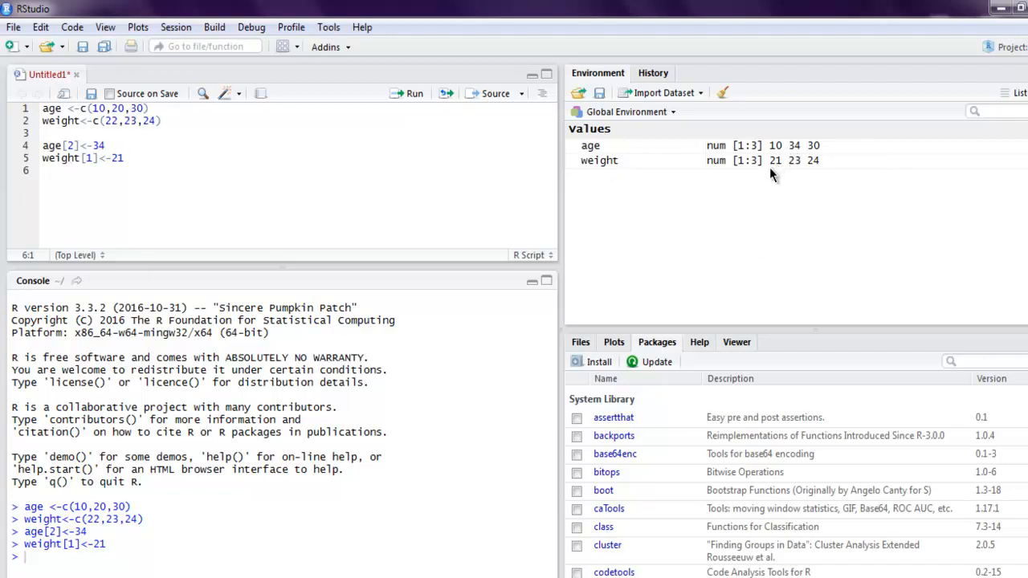
mouse_move(774, 164)
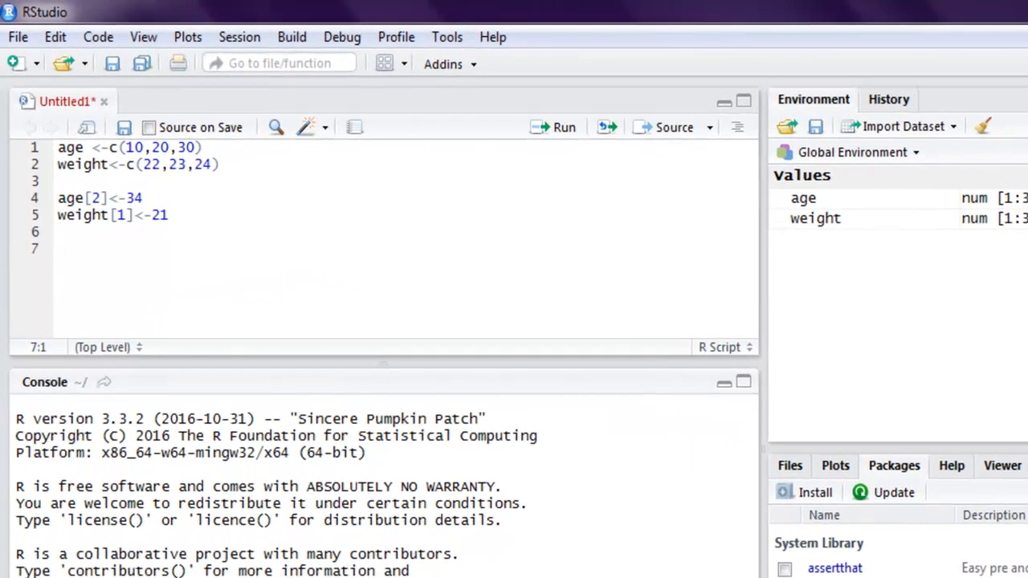
Add the line age[c(1,2)]<-24 to set the first two ages to 24.
text(aag)
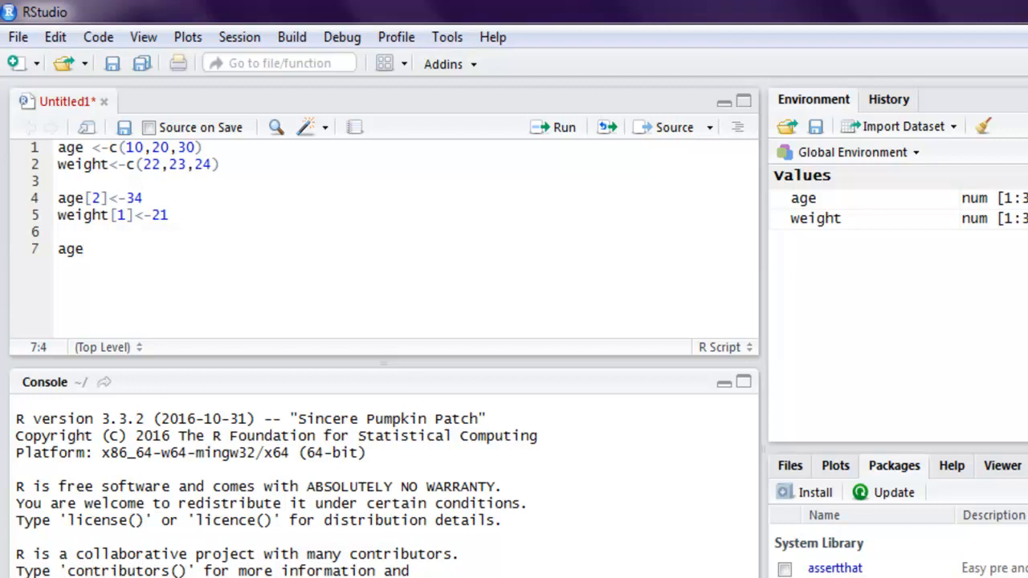
text([])
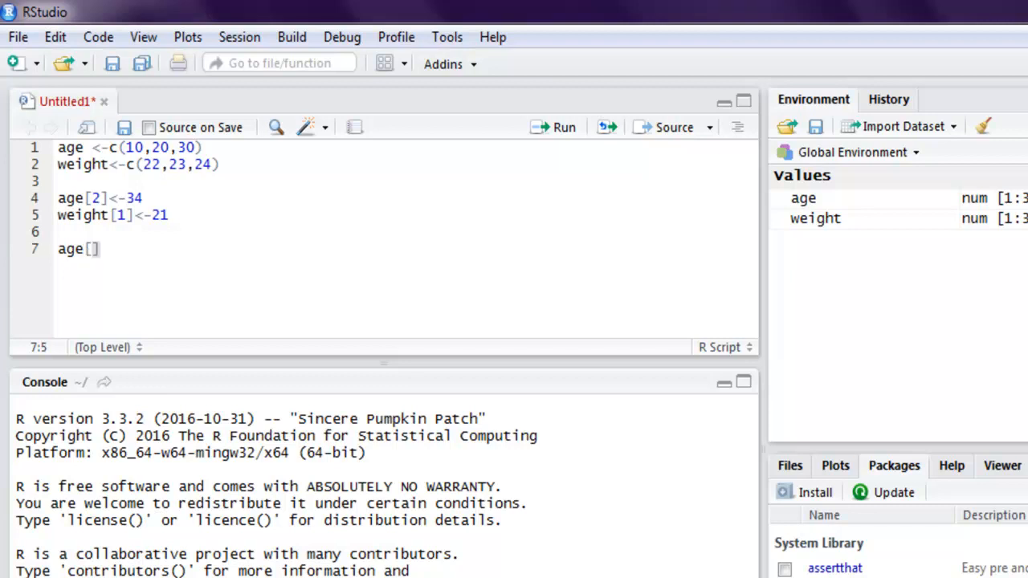
text(c()
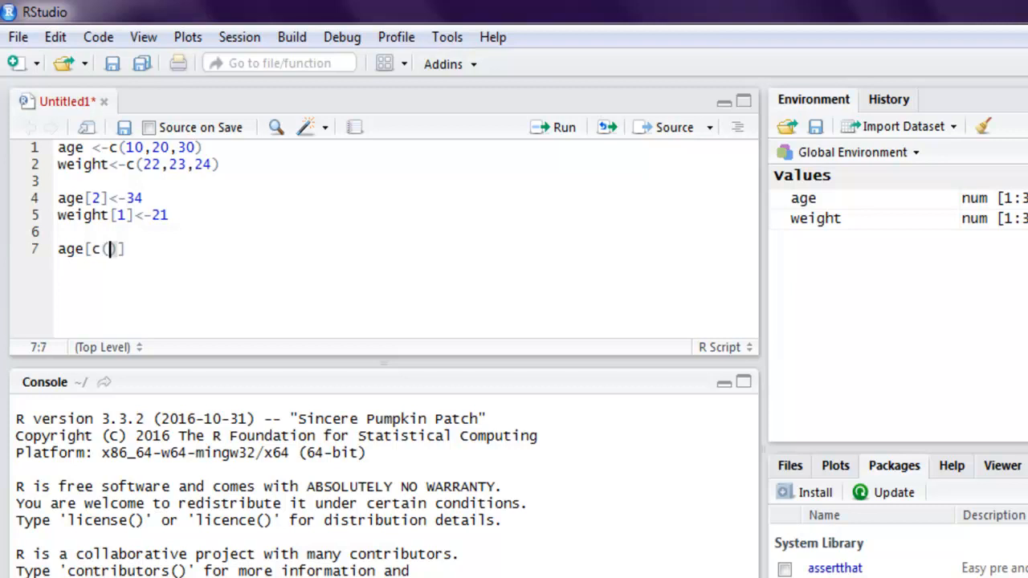
text(1,2)
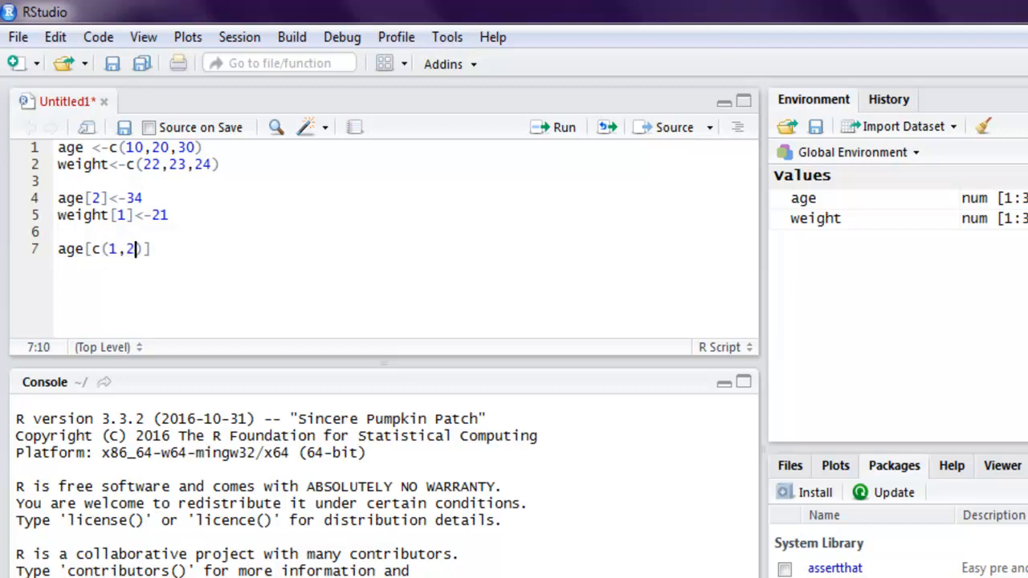
text(<)
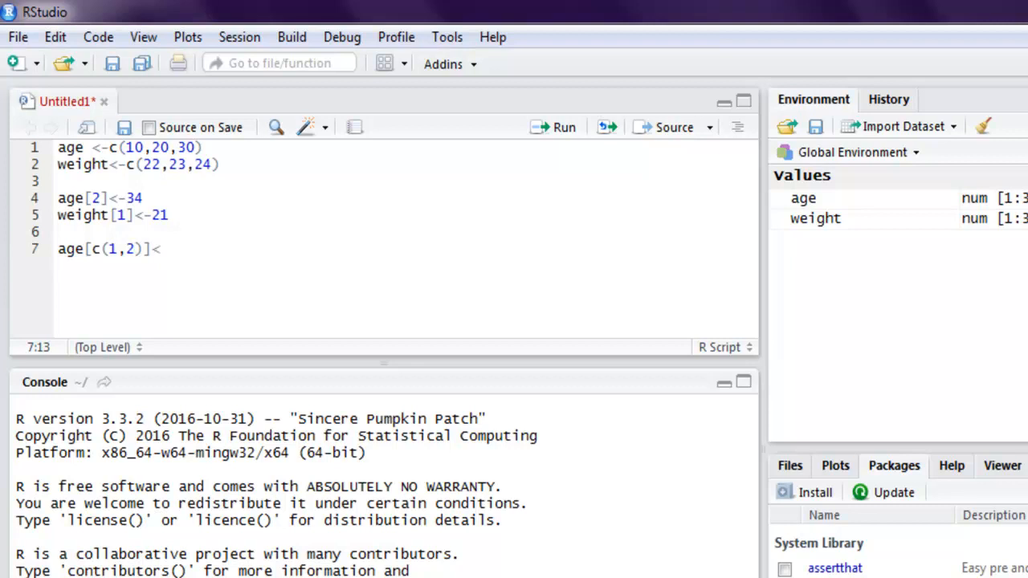
text(-)
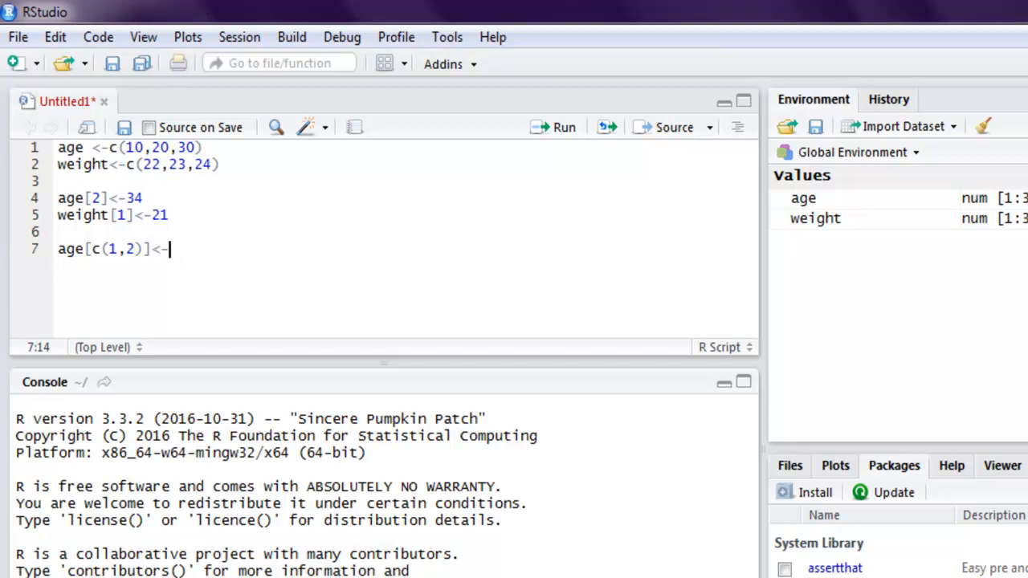
text(24)
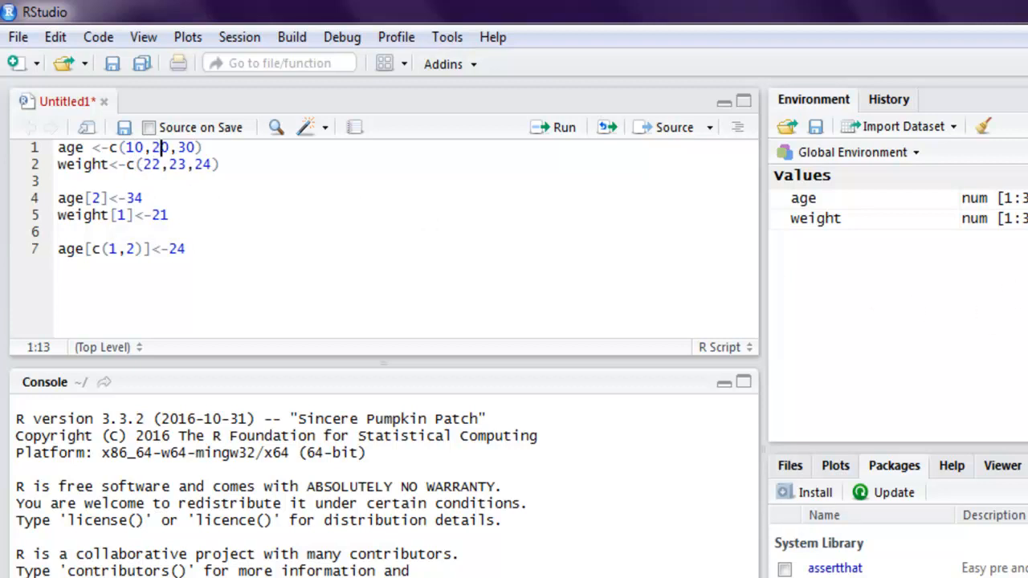
mouse_move(253, 265)
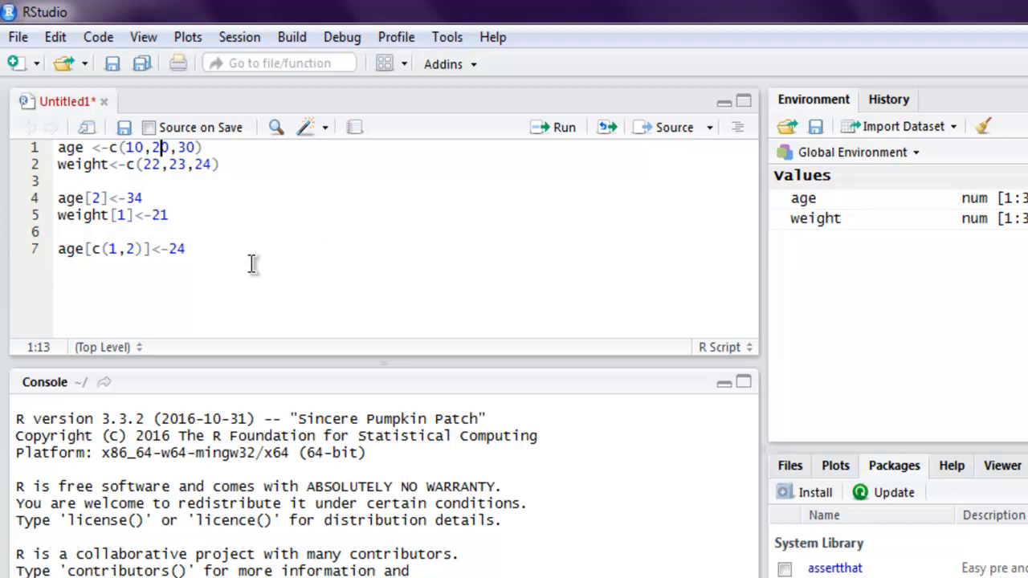
Begin the next statement with age after that line.
click(187, 247)
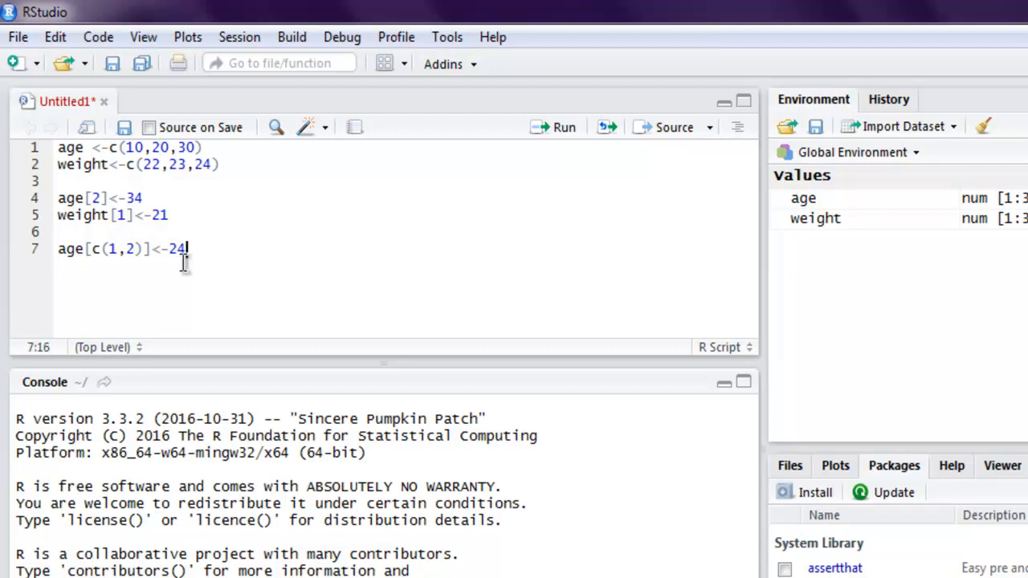
text(age)
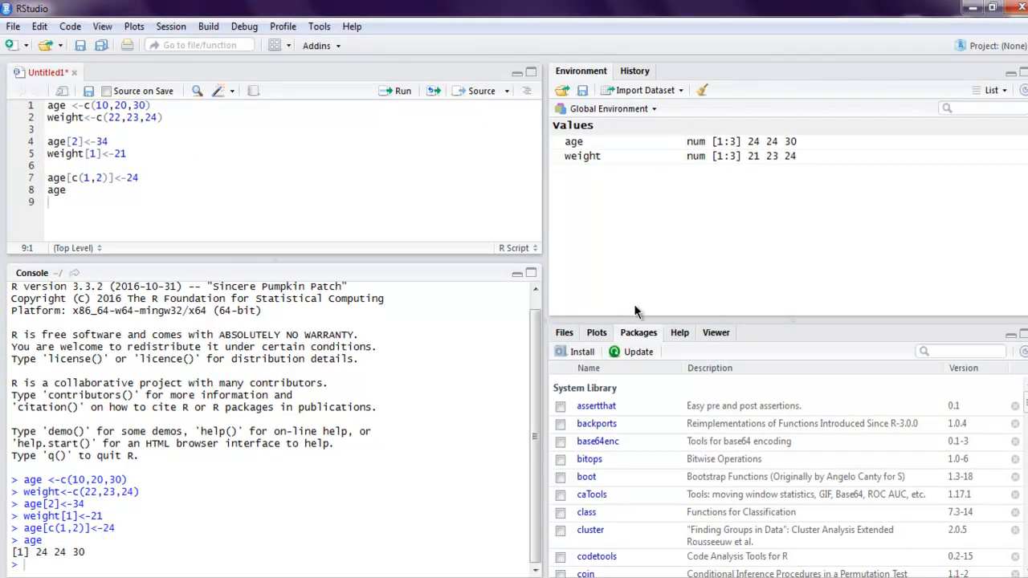
mouse_move(749, 165)
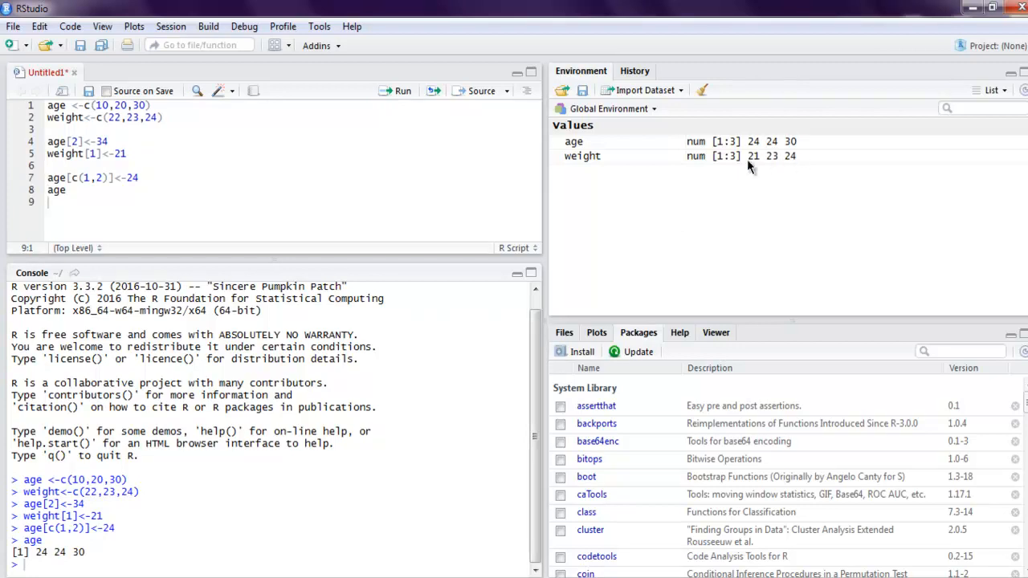
mouse_move(775, 151)
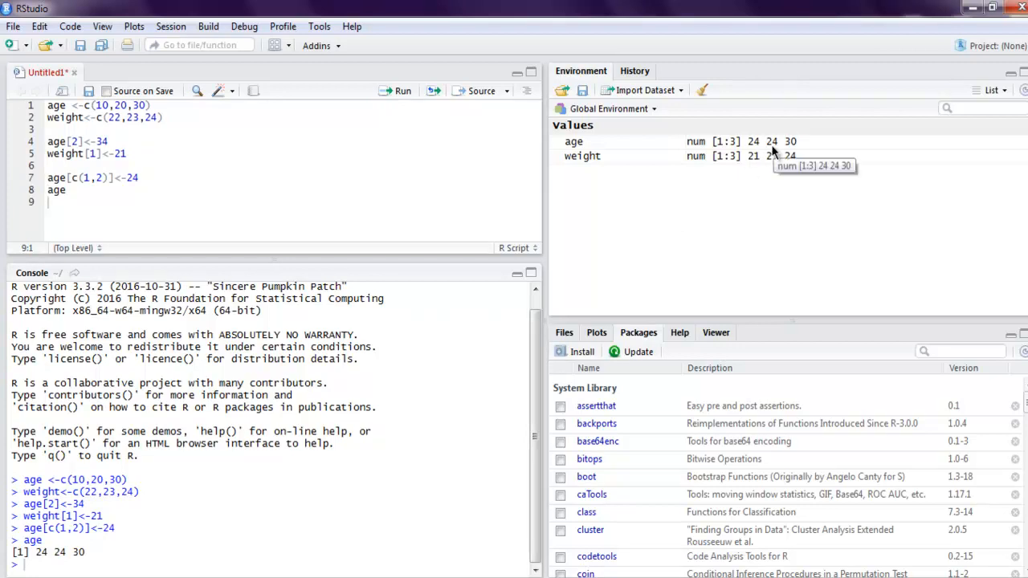
mouse_move(273, 270)
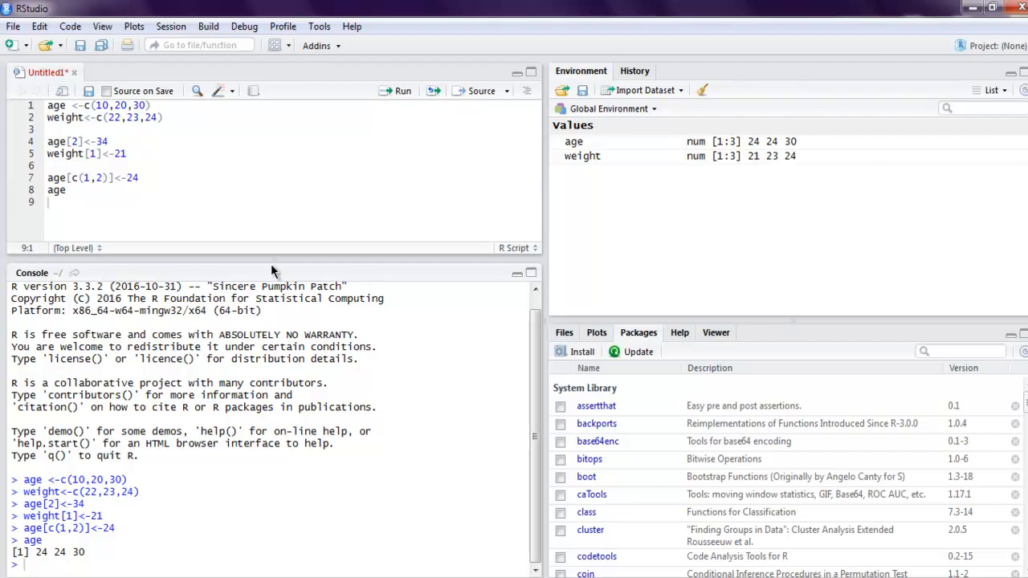